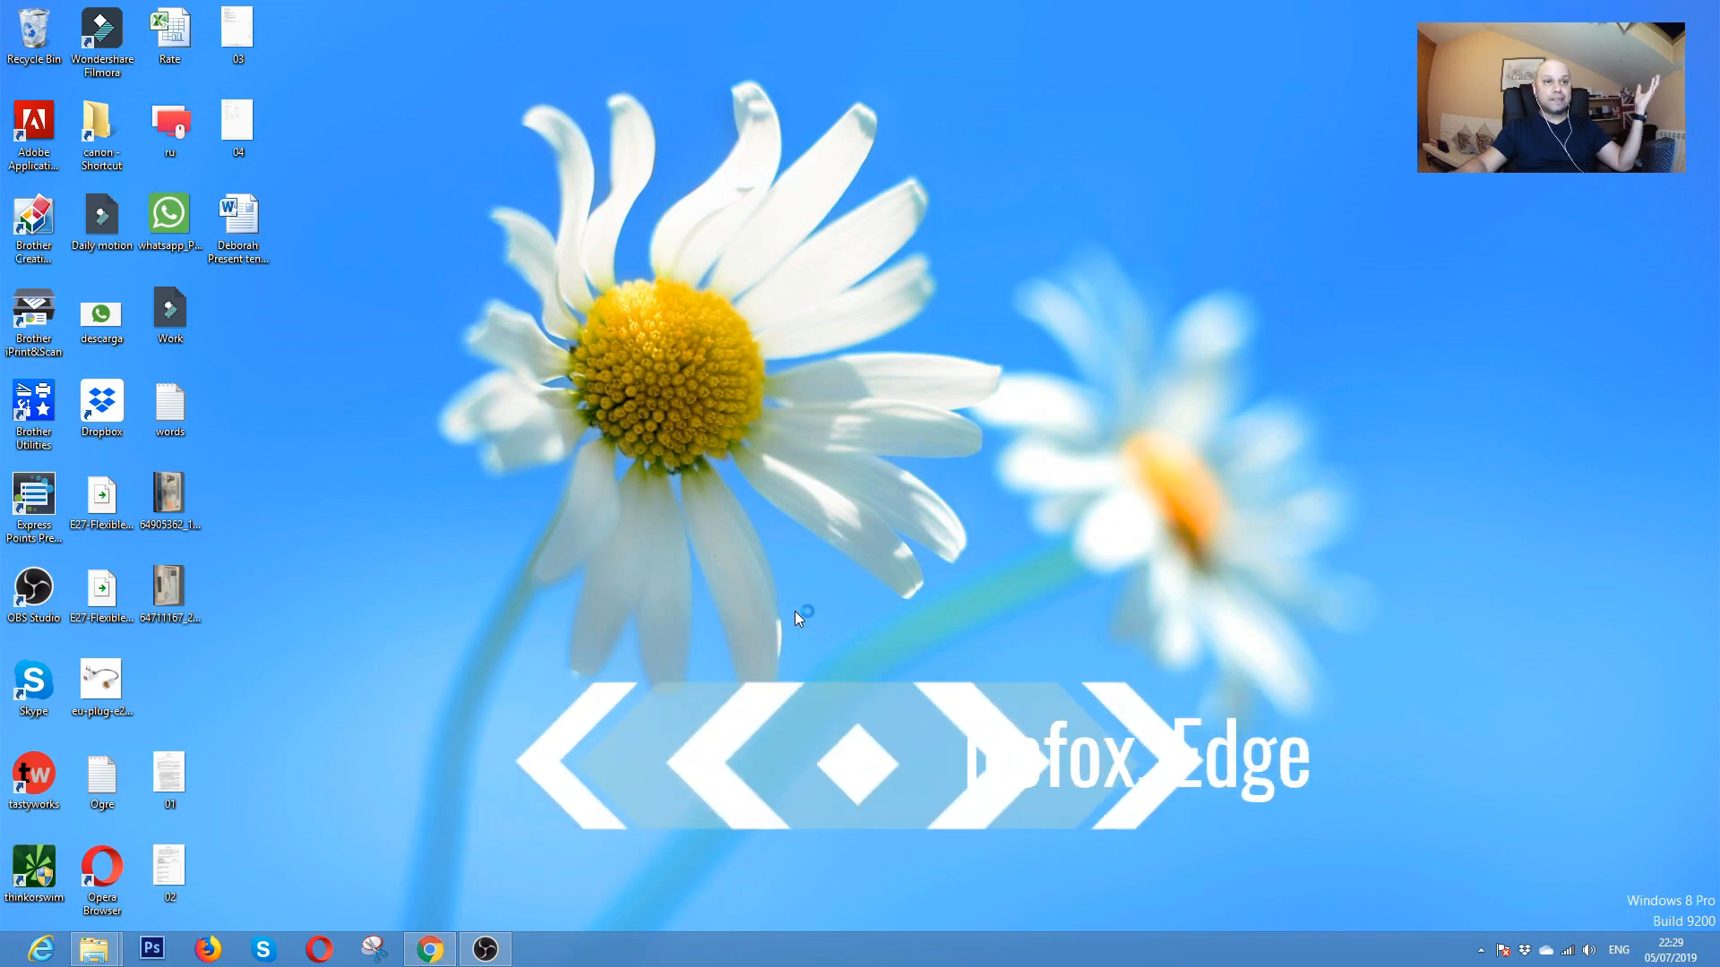
# - Launch Google Chrome from the taskbar and maximize its window
pyautogui.click(428, 948)
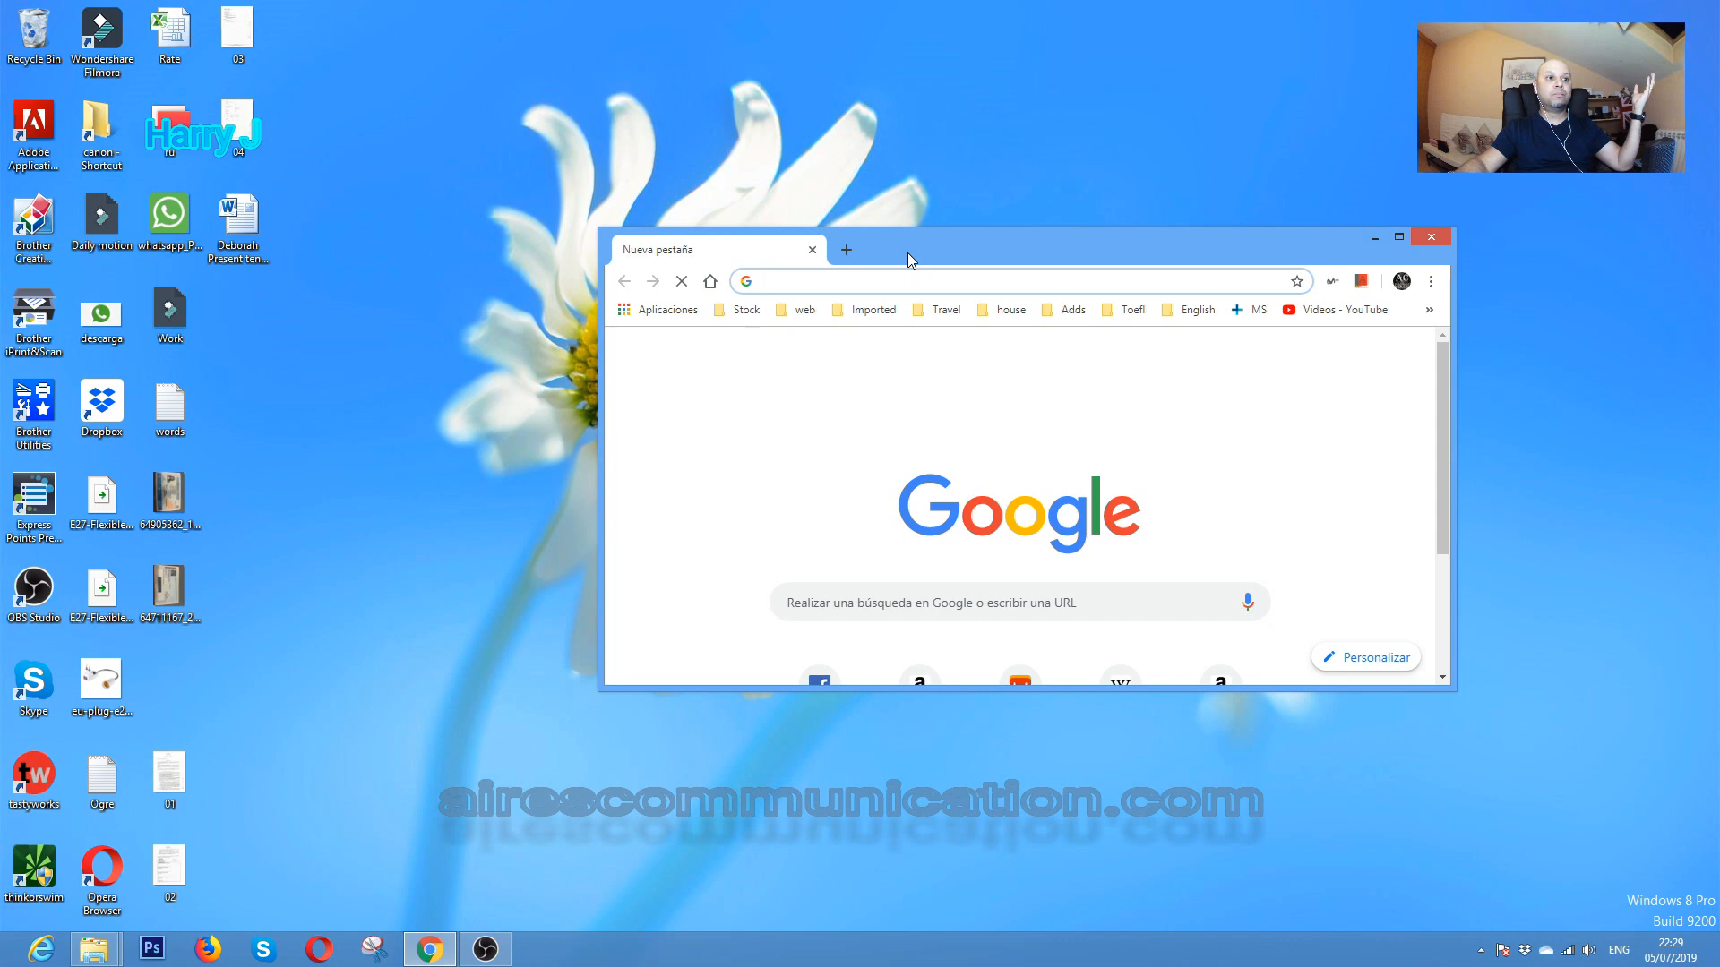
pyautogui.click(1399, 236)
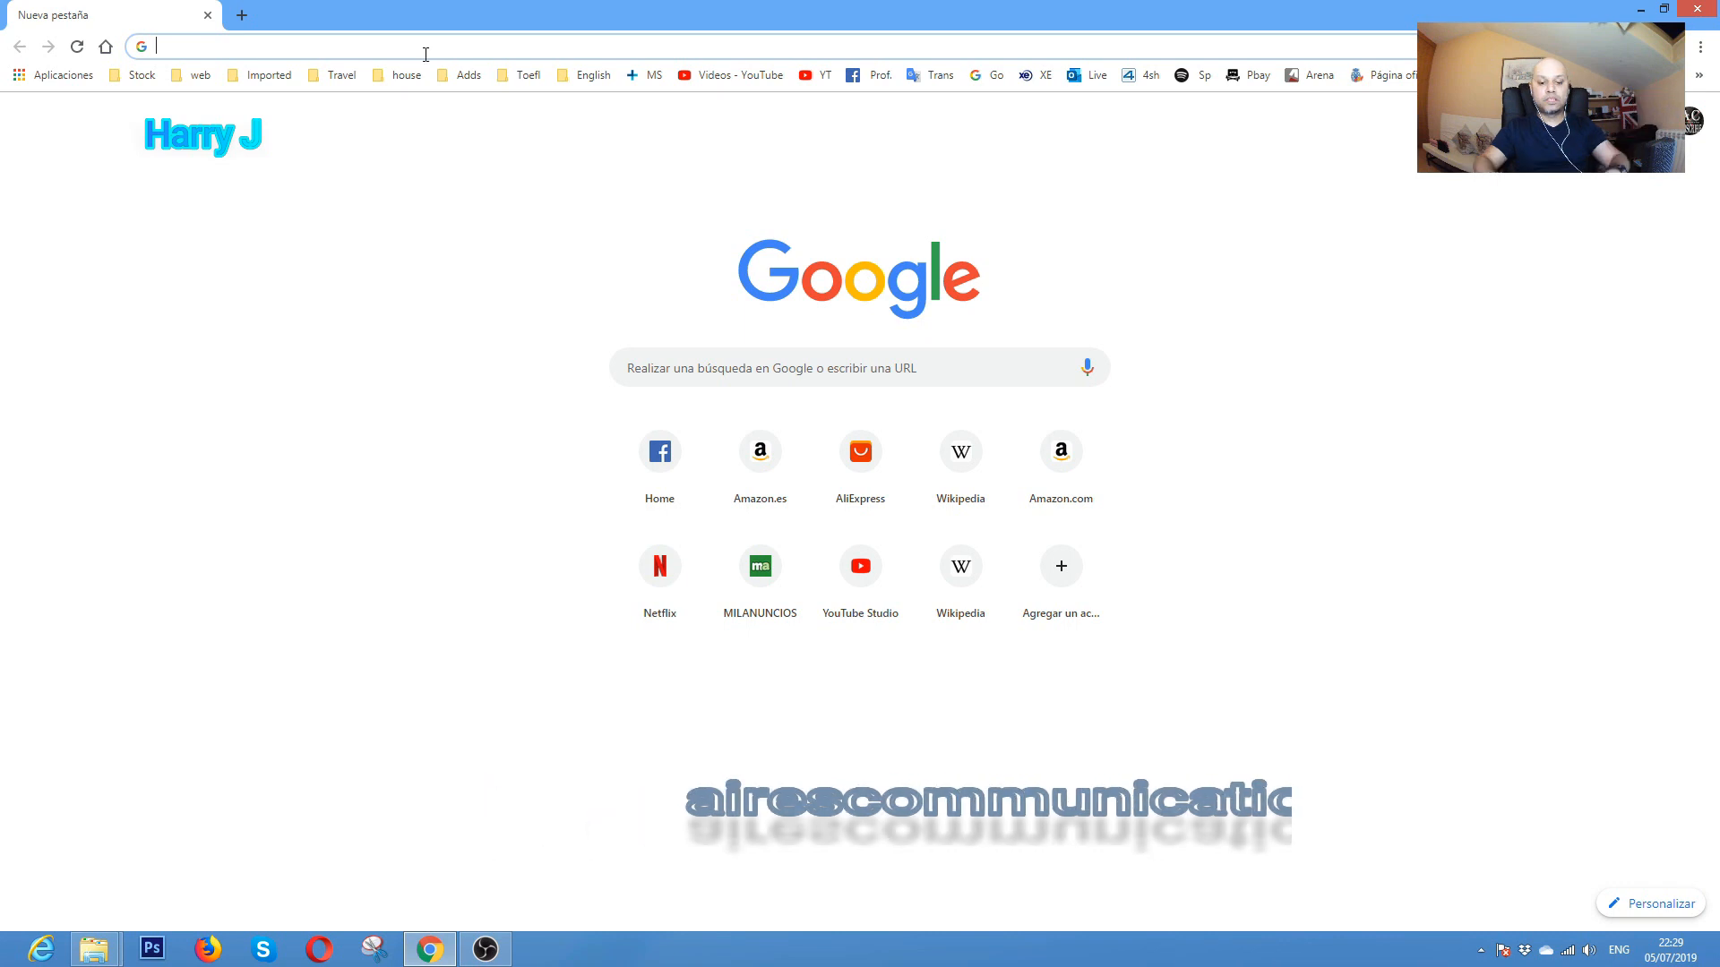
# - Search Google for 'viber' and open the 'Viber: Home' result at viber.com
pyautogui.write('viber')
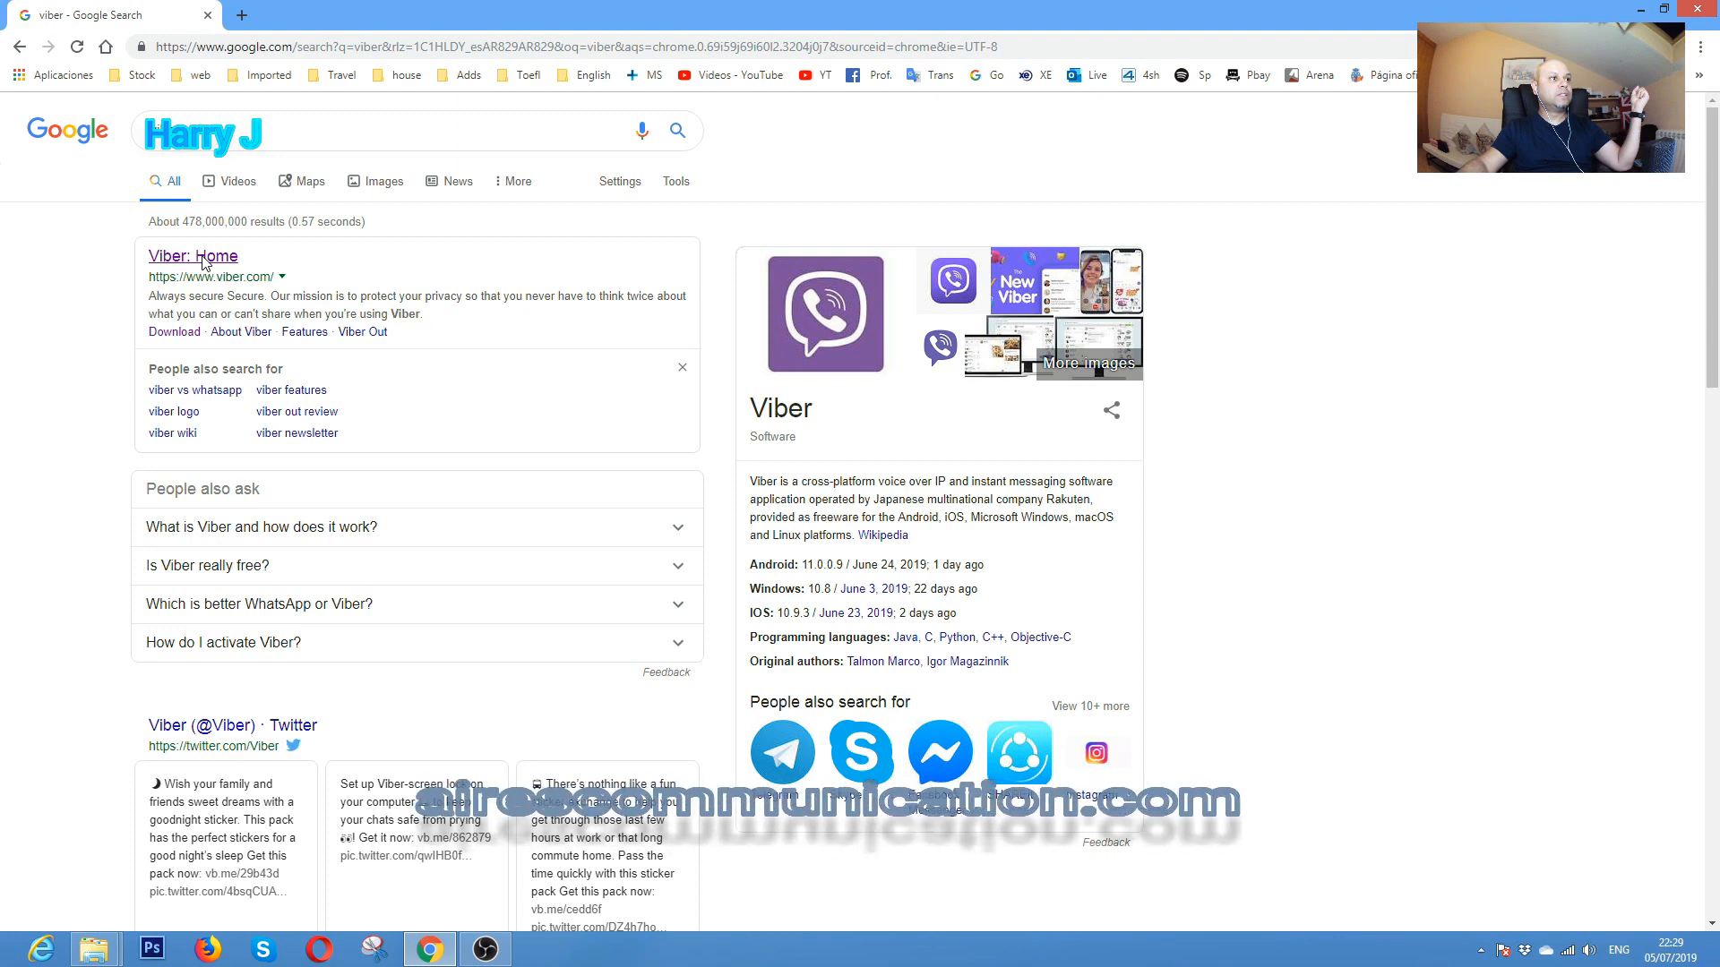
pyautogui.click(194, 256)
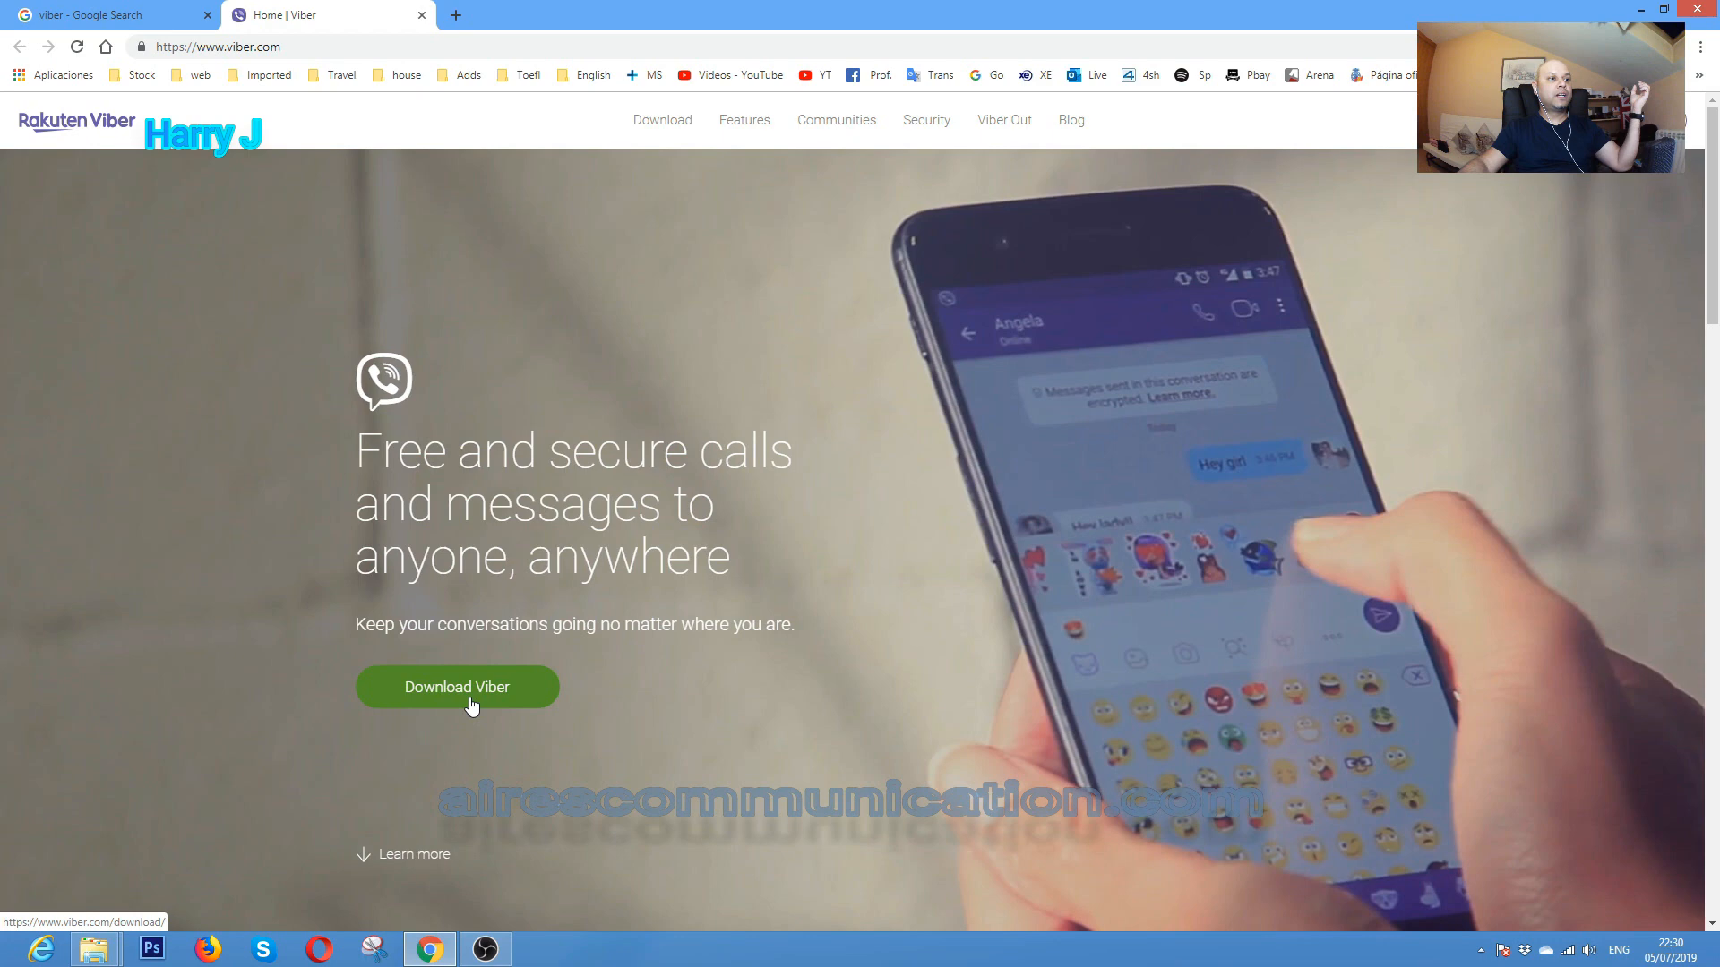
# - From viber.com, reach the download page and download Viber for Desktop for Windows
pyautogui.click(456, 686)
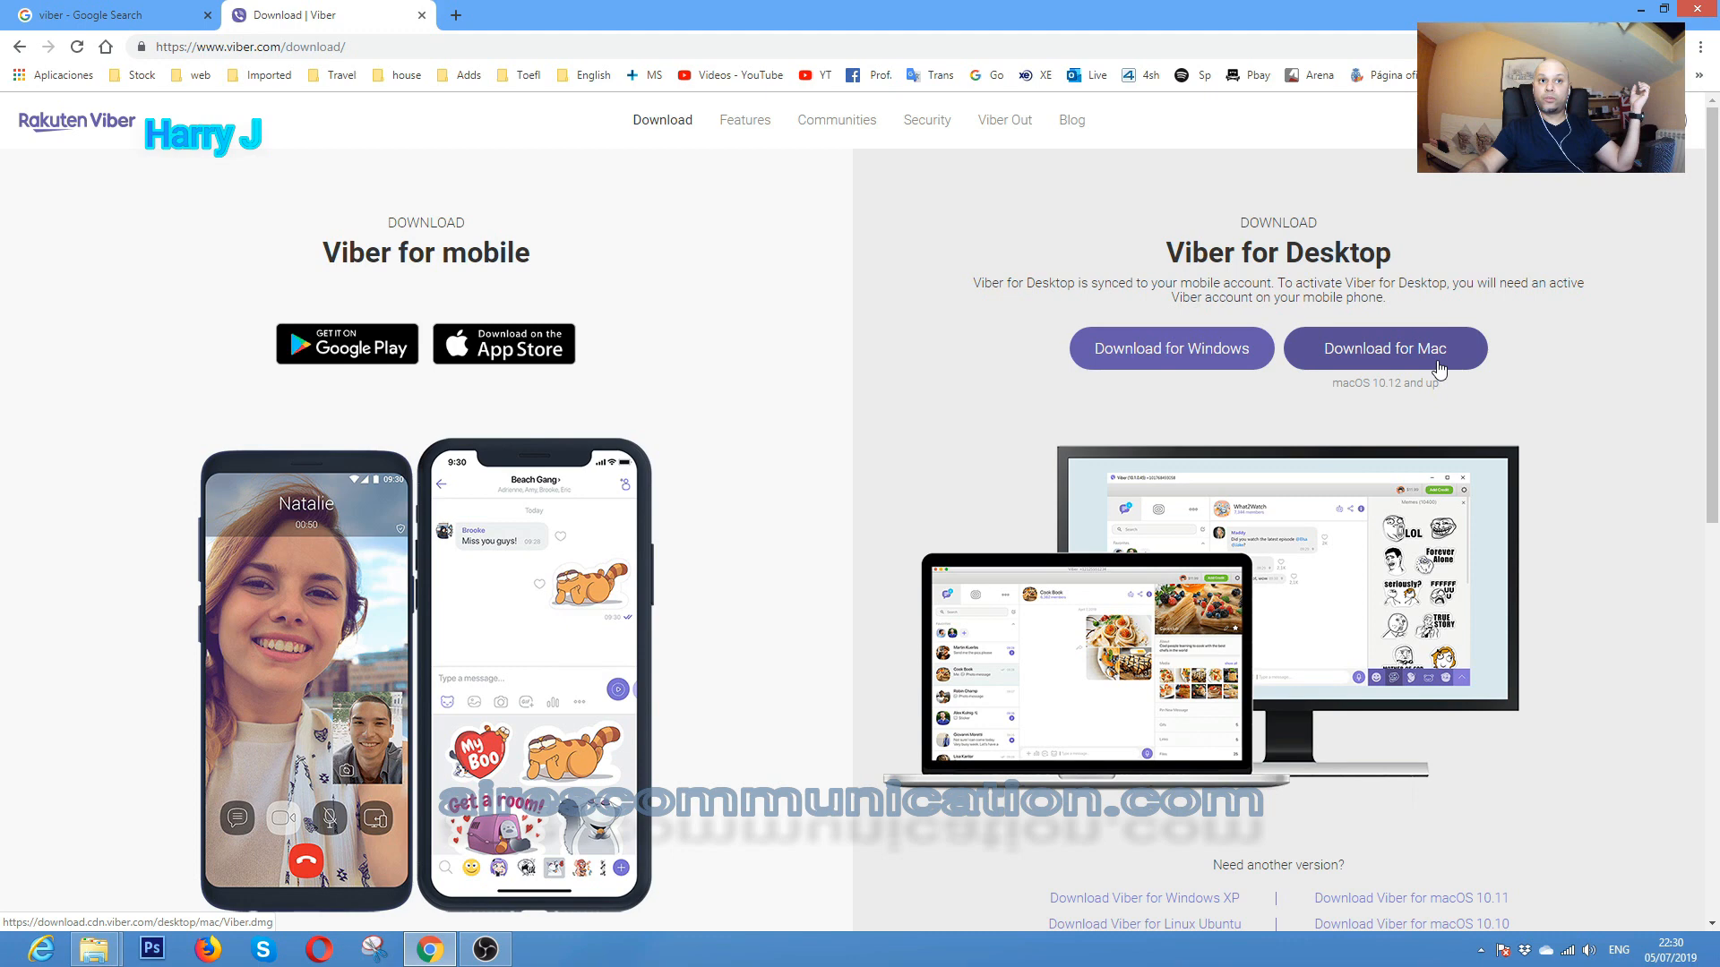
pyautogui.click(1170, 347)
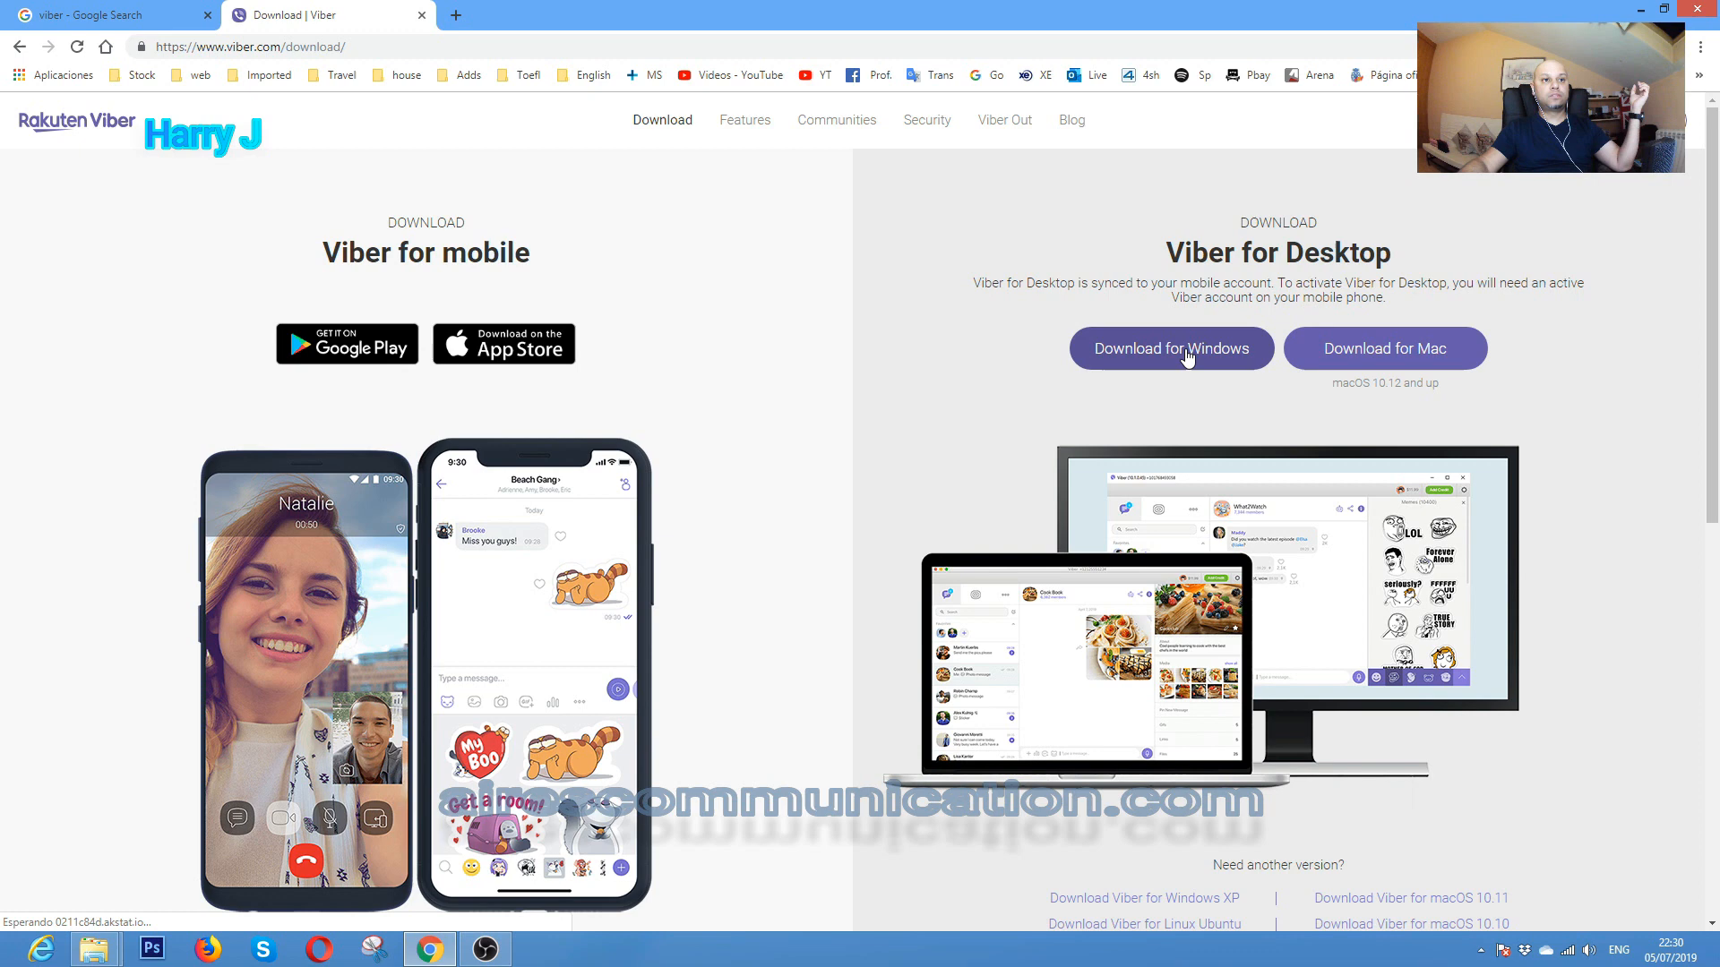
pyautogui.click(1169, 347)
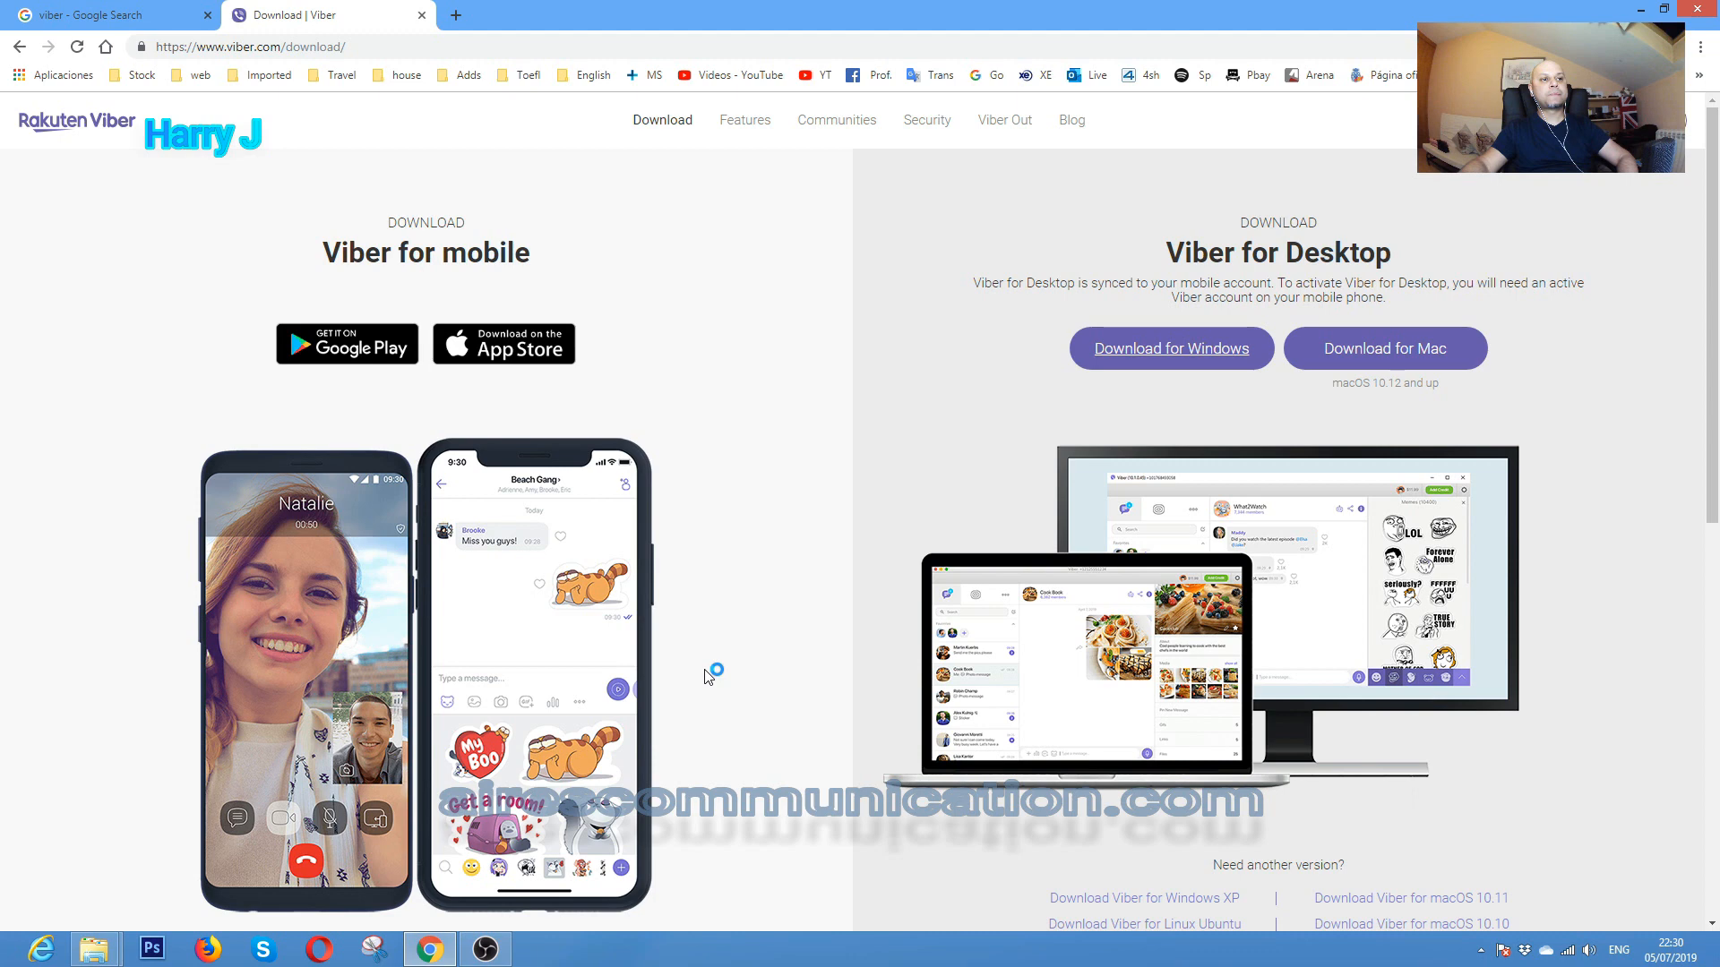
# - Run the downloaded ViberSetup file and install Viber for Desktop
pyautogui.click(1170, 347)
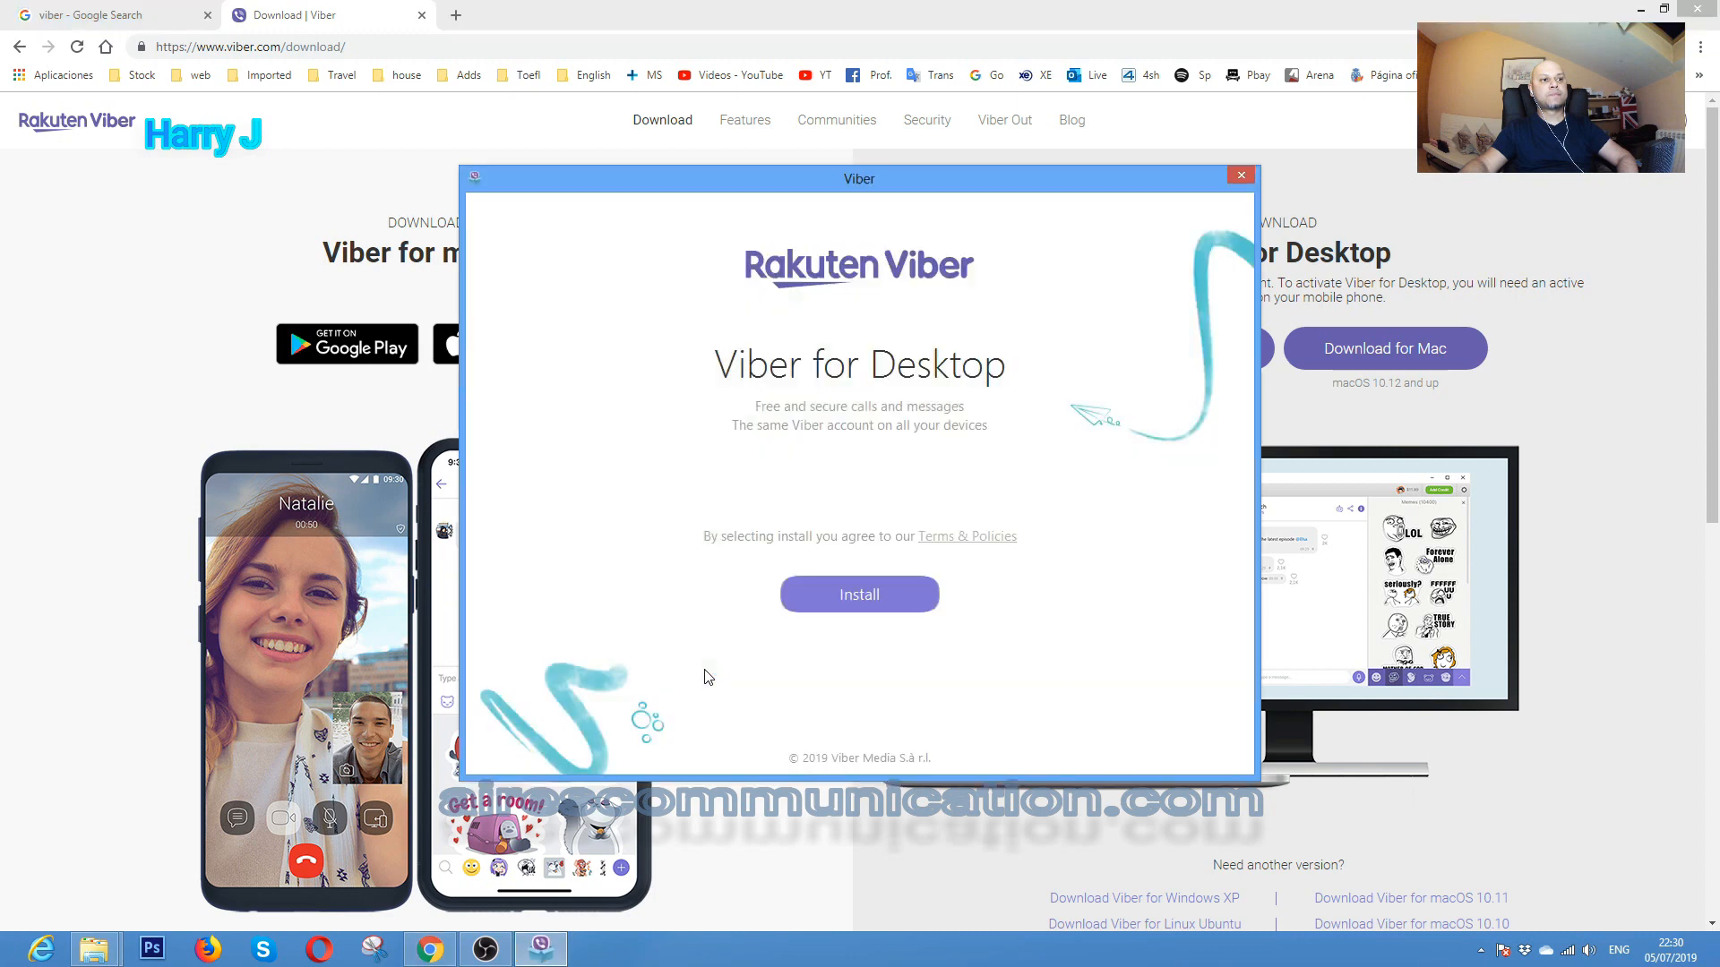
pyautogui.moveTo(858, 595)
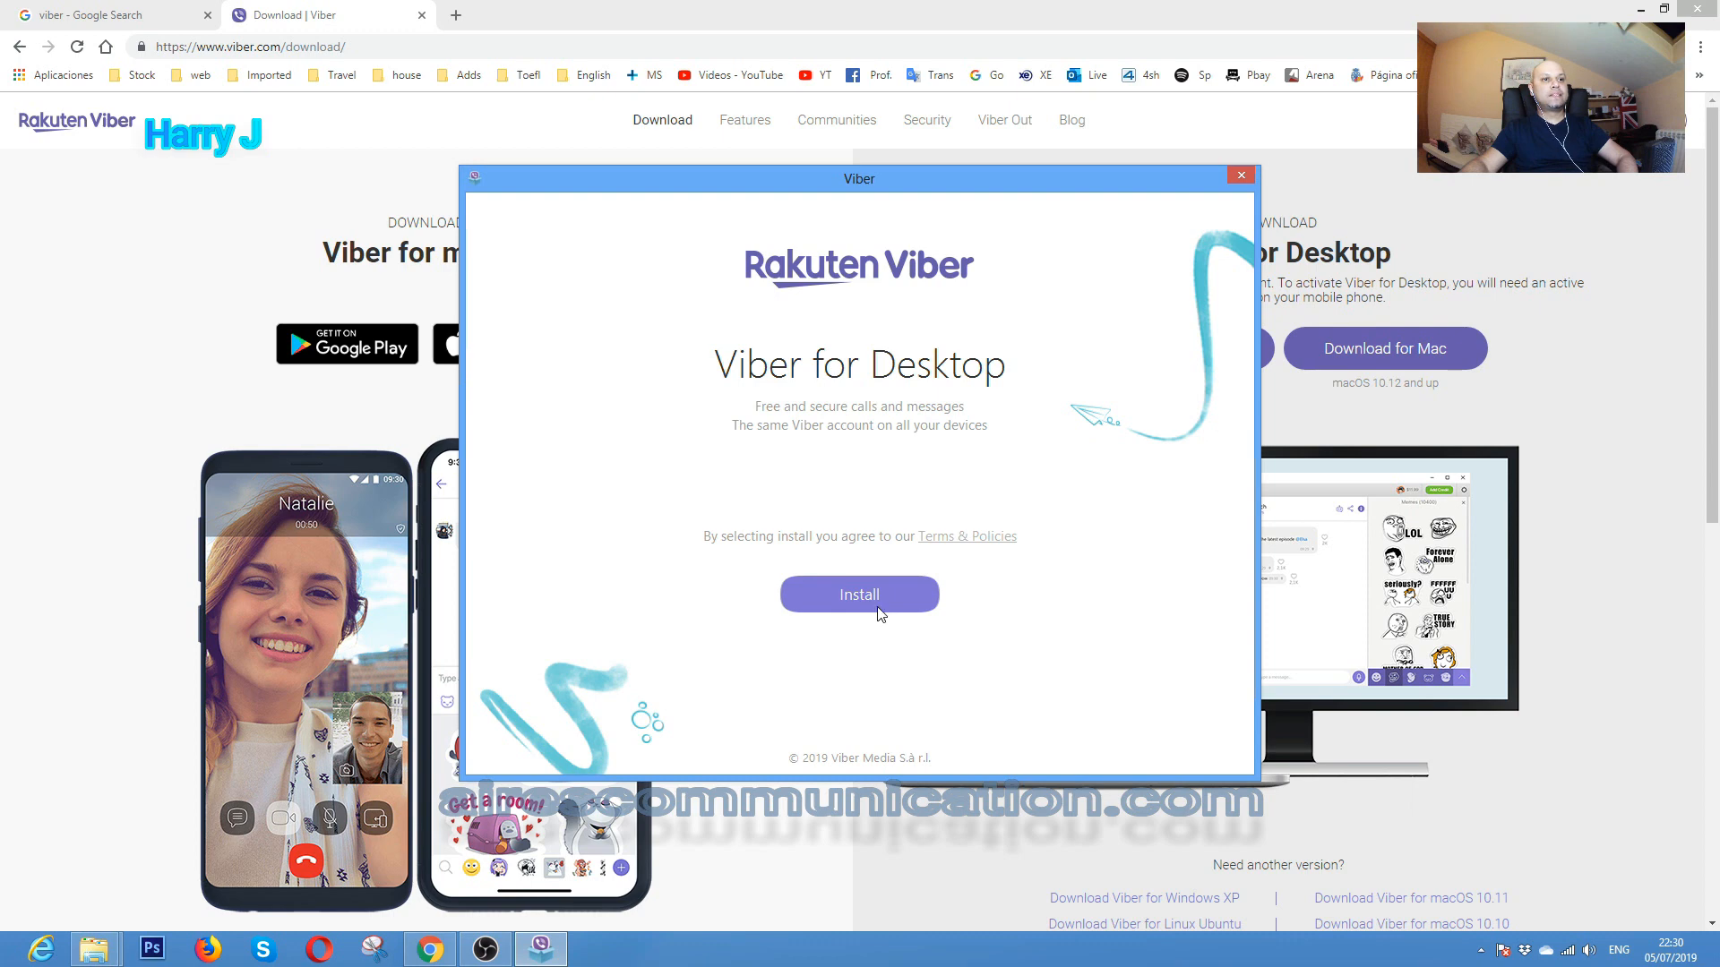
pyautogui.click(858, 593)
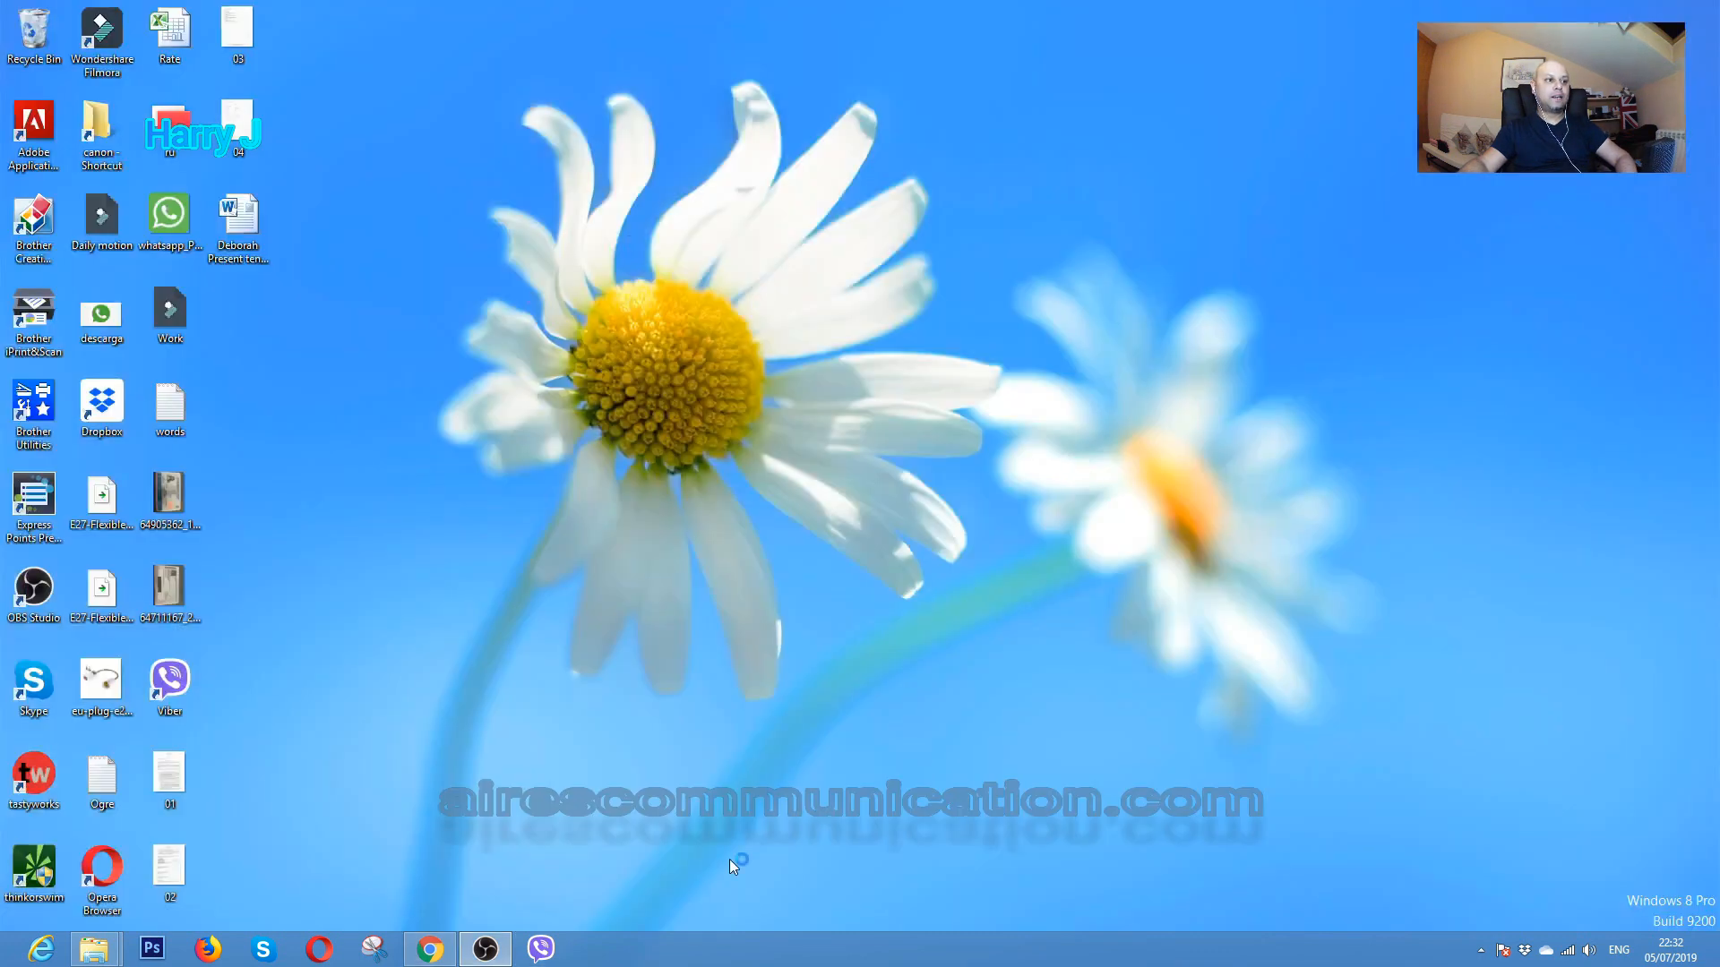
pyautogui.moveTo(800, 543)
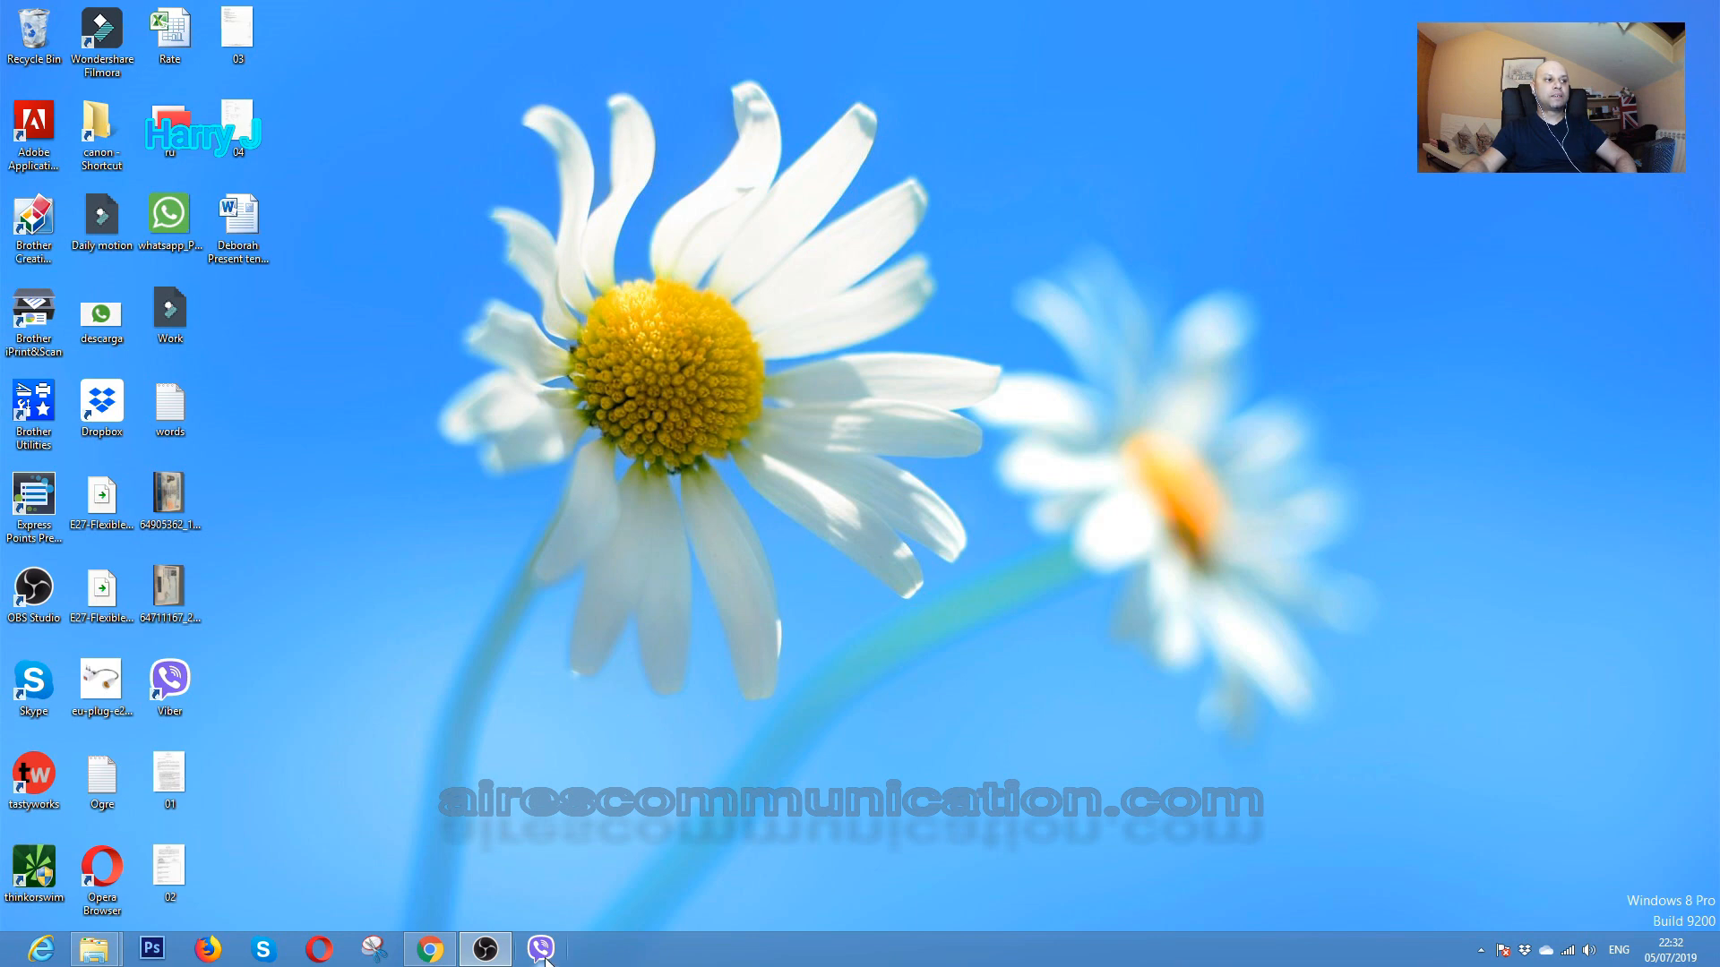
pyautogui.moveTo(817, 505)
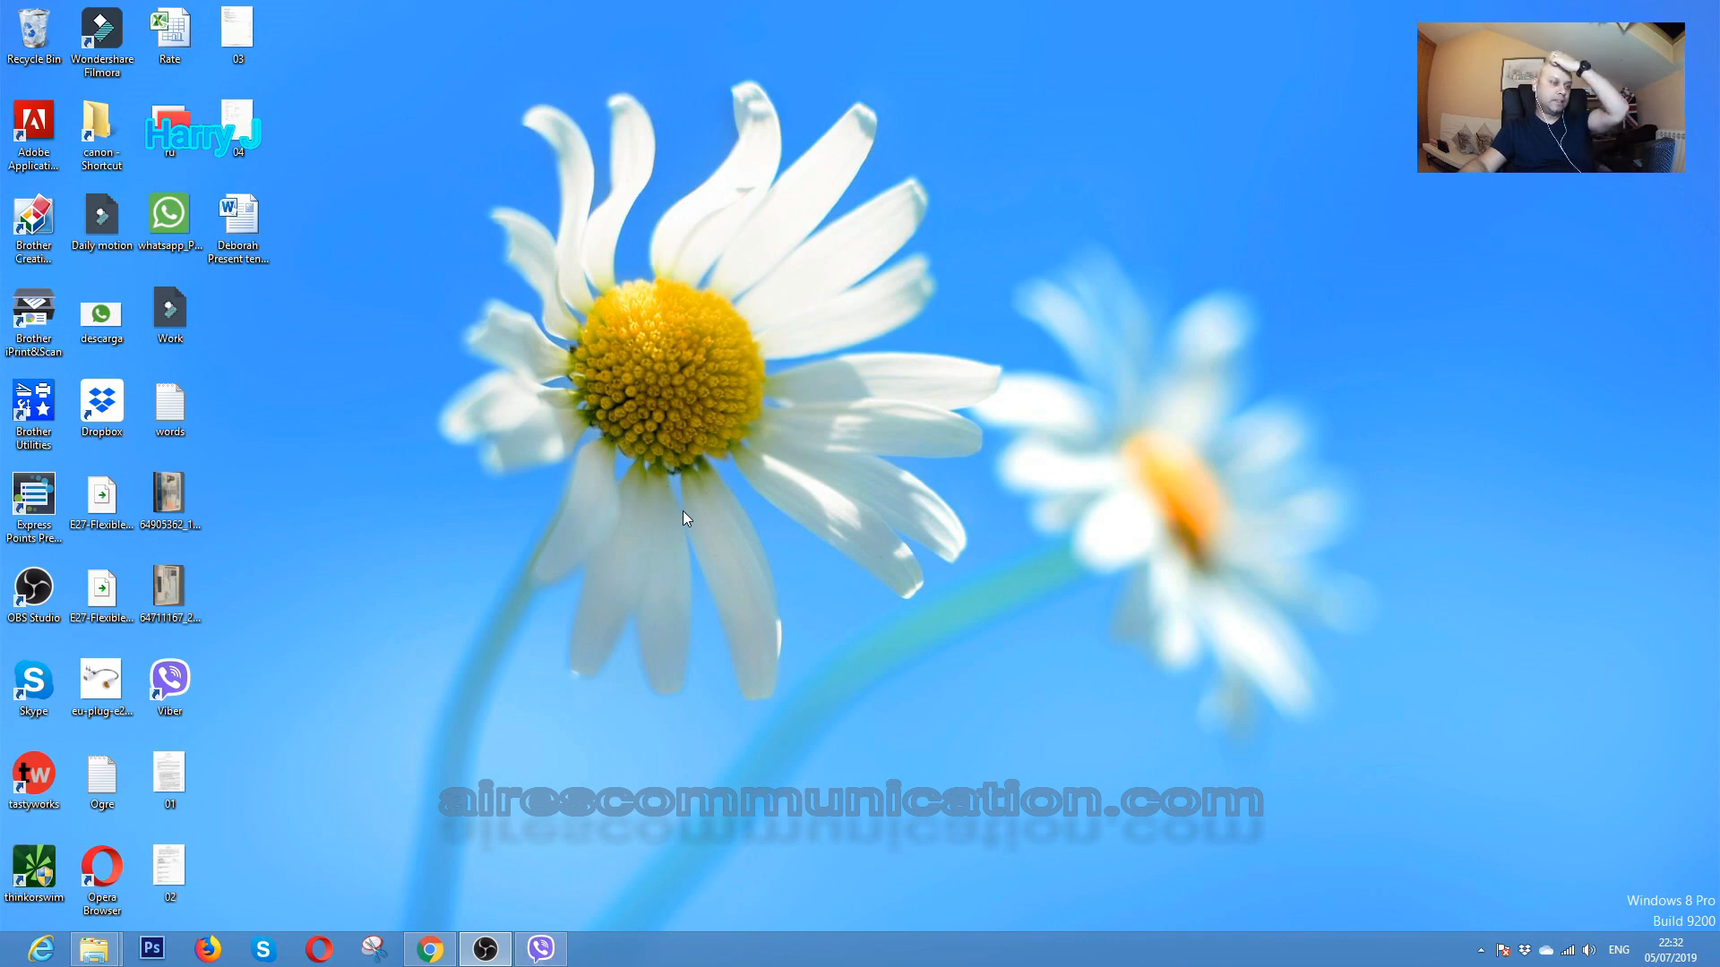
# - Launch the newly installed Viber from its taskbar shortcut
pyautogui.click(539, 948)
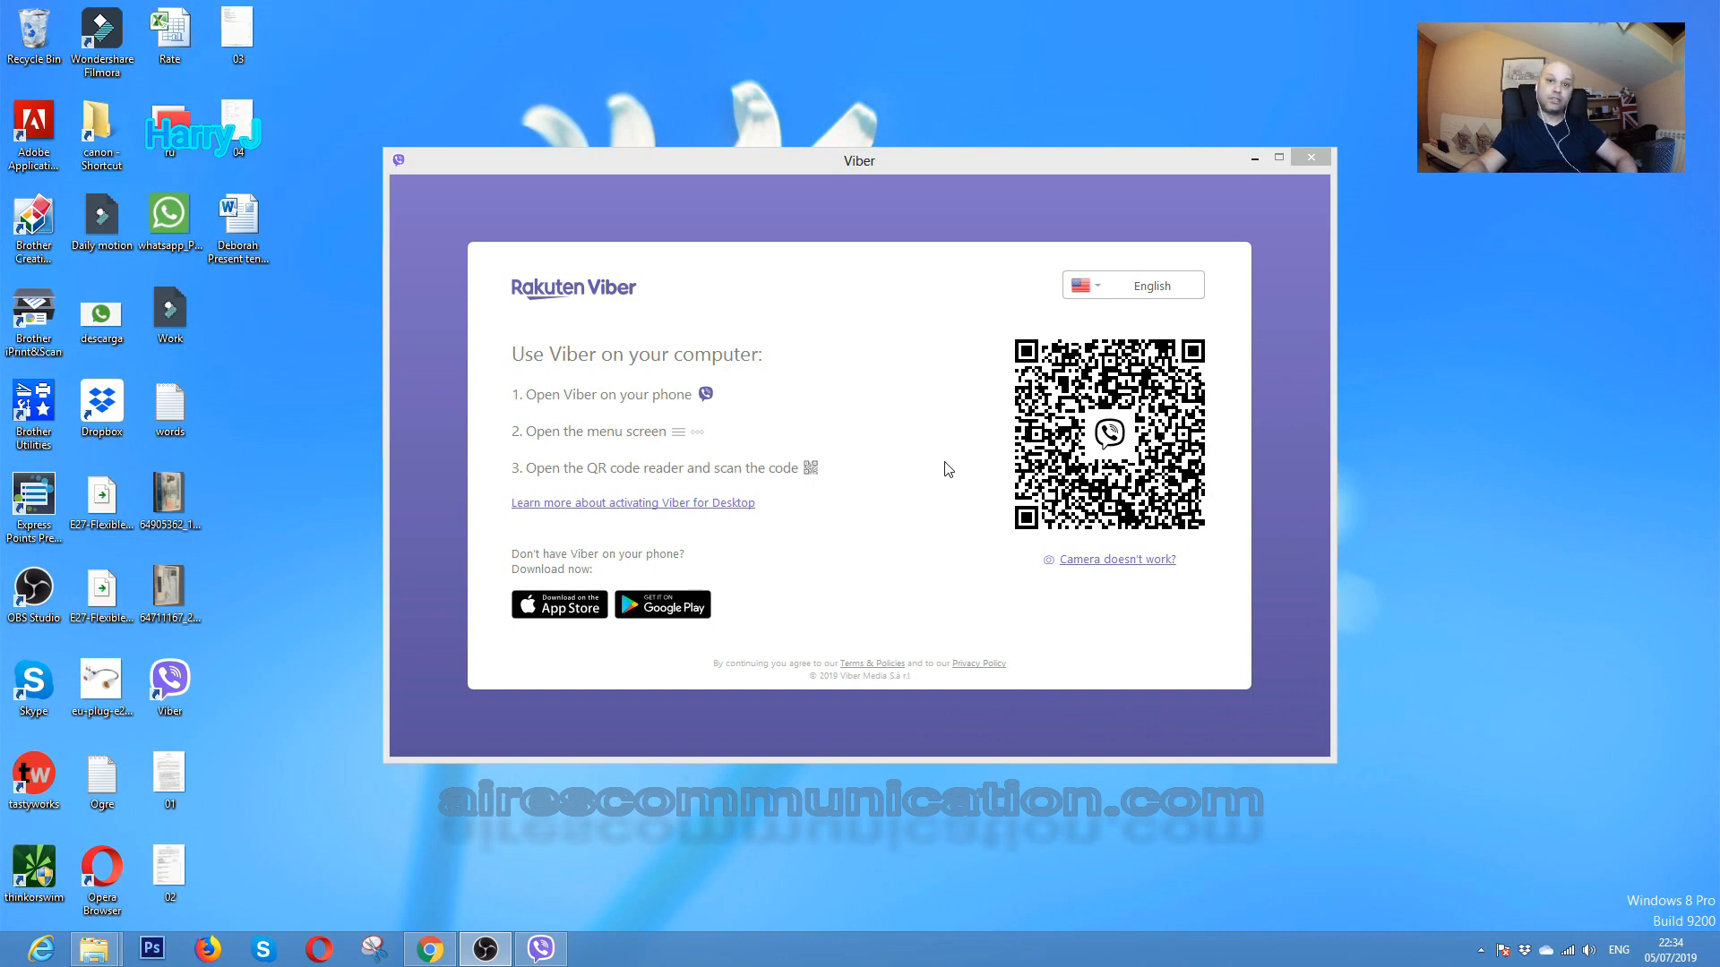
pyautogui.moveTo(545, 455)
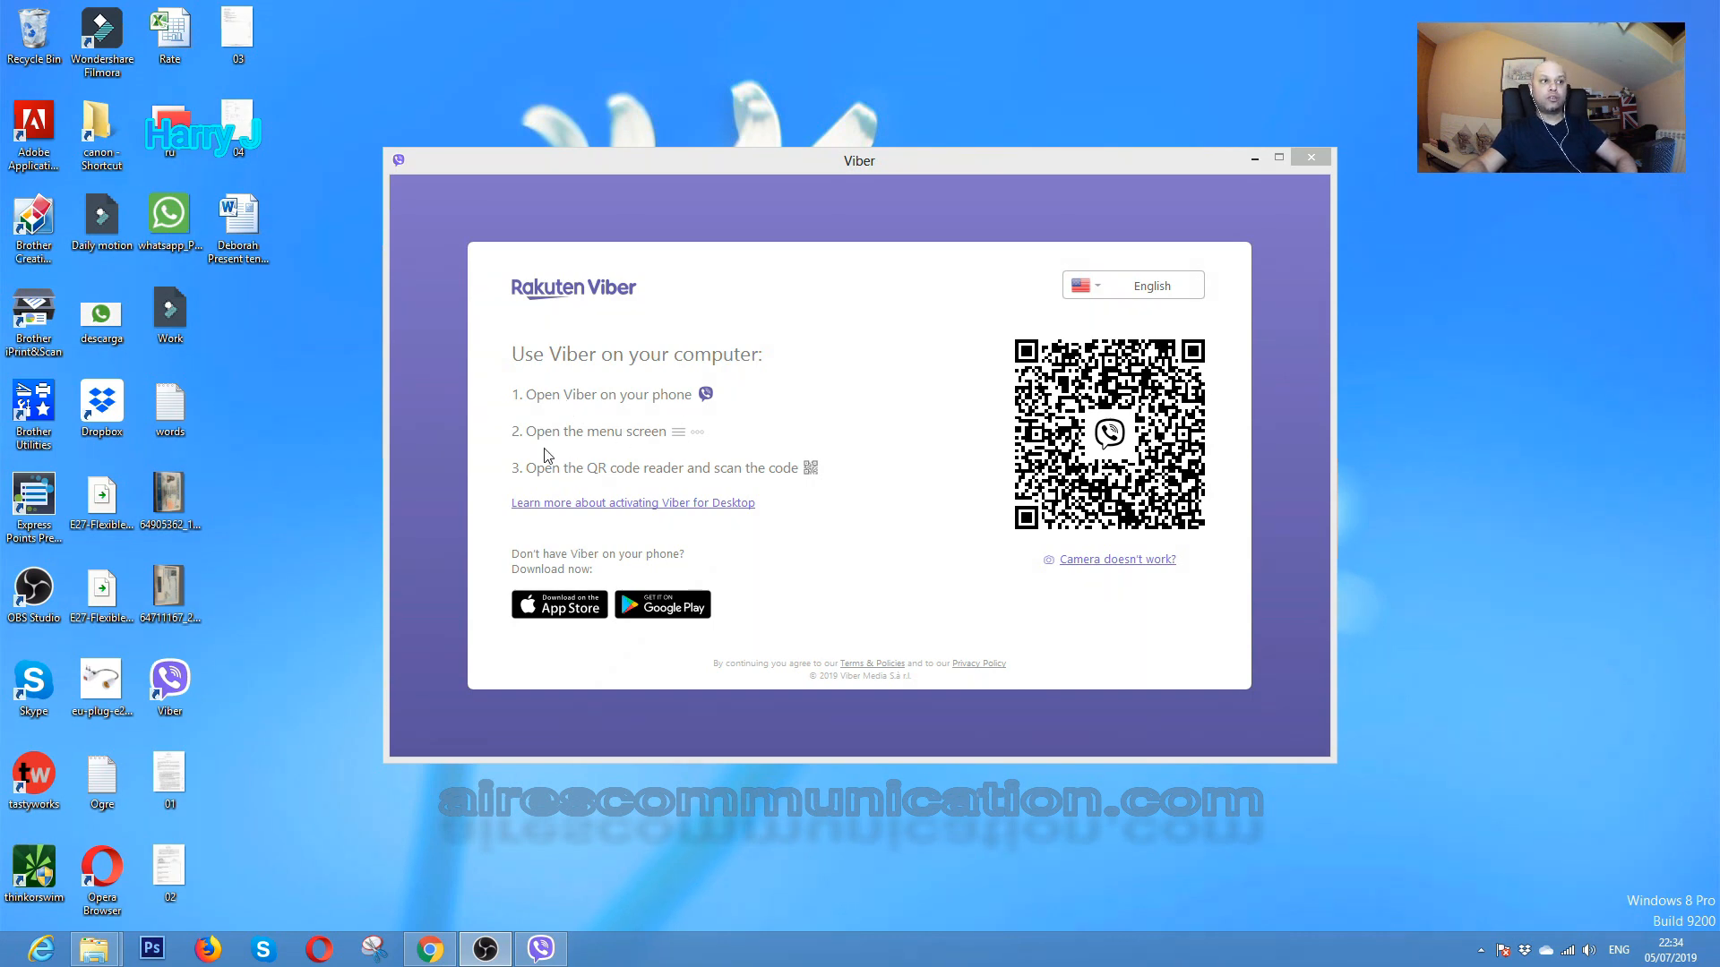